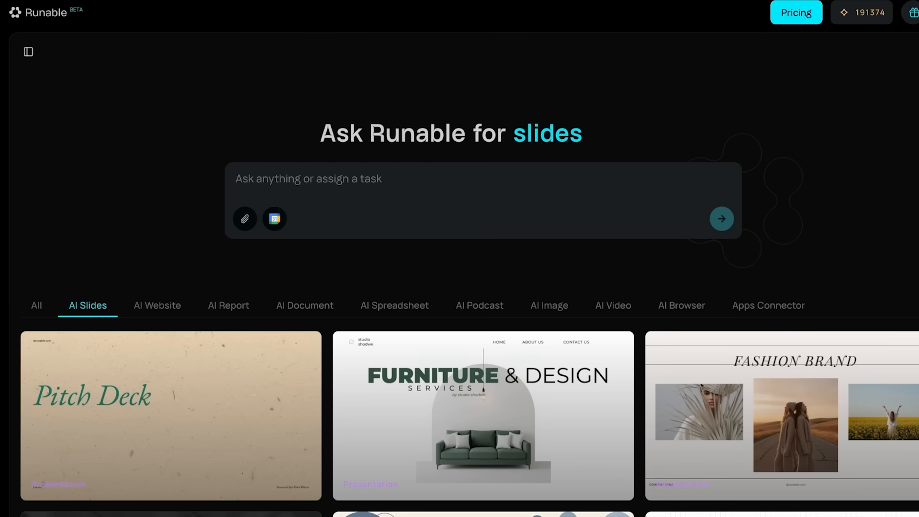
Submit the prompt 'Create a presentation' on the future of work in 2050 and let it generate
text(Create a presentation on the future of work in 2050—specifically, t)
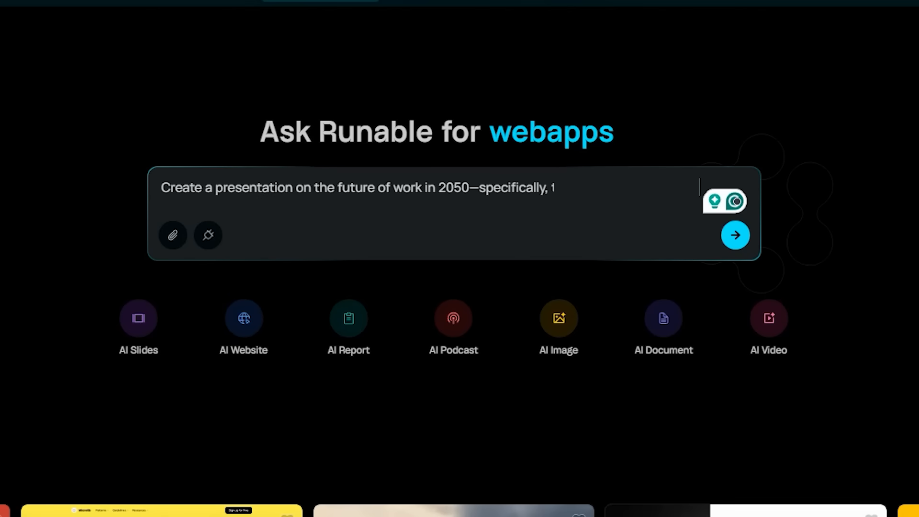
click(736, 236)
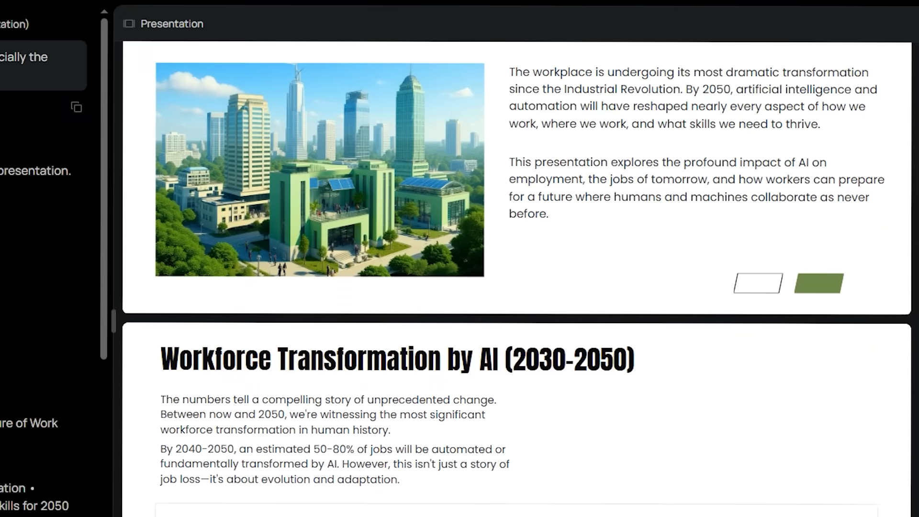
scroll(down, 3)
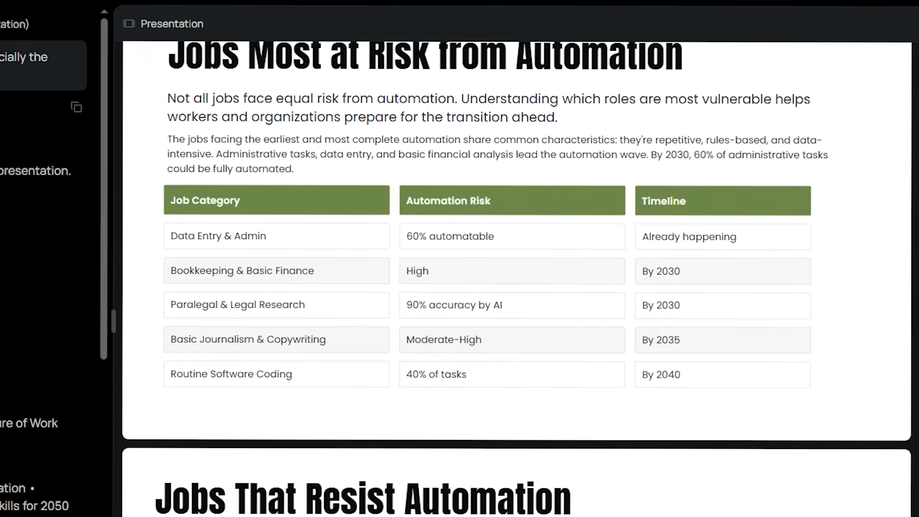
scroll(down, 3)
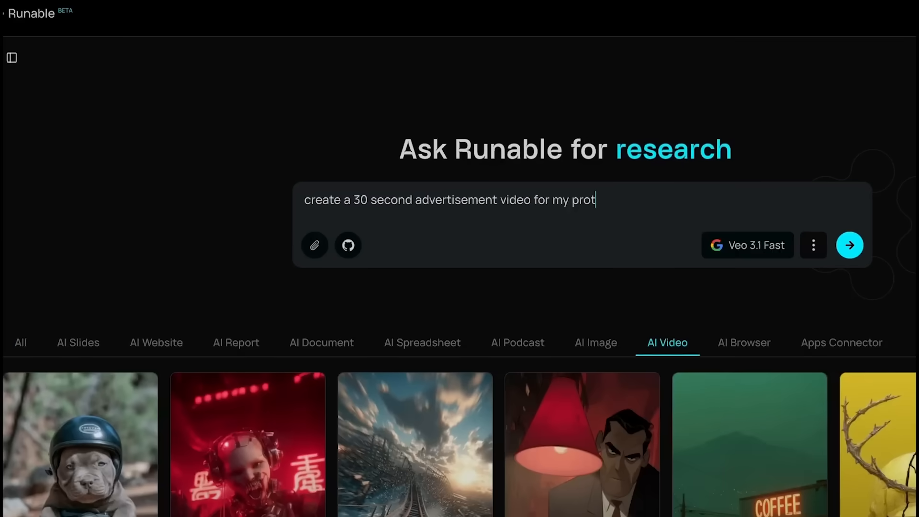
Submit the perfume ad video request for the matte black bottle 'The Vortex' to start generation
click(850, 244)
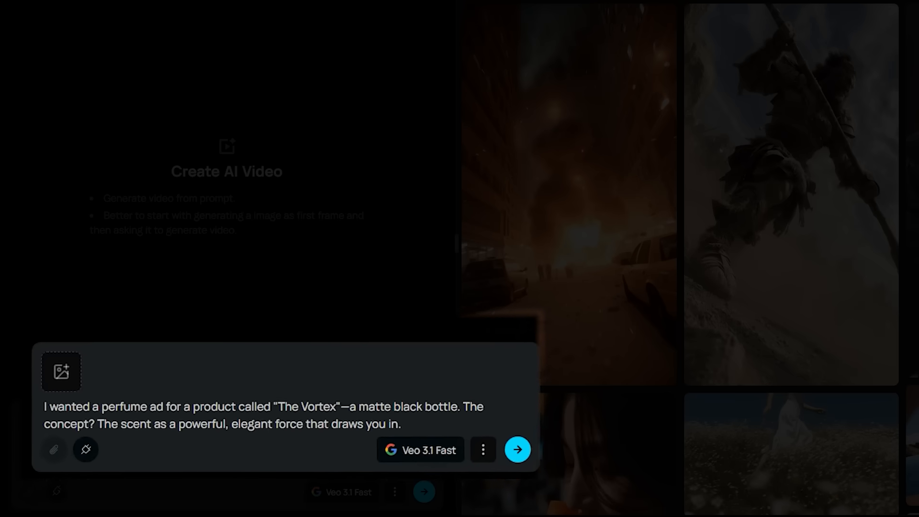
click(517, 450)
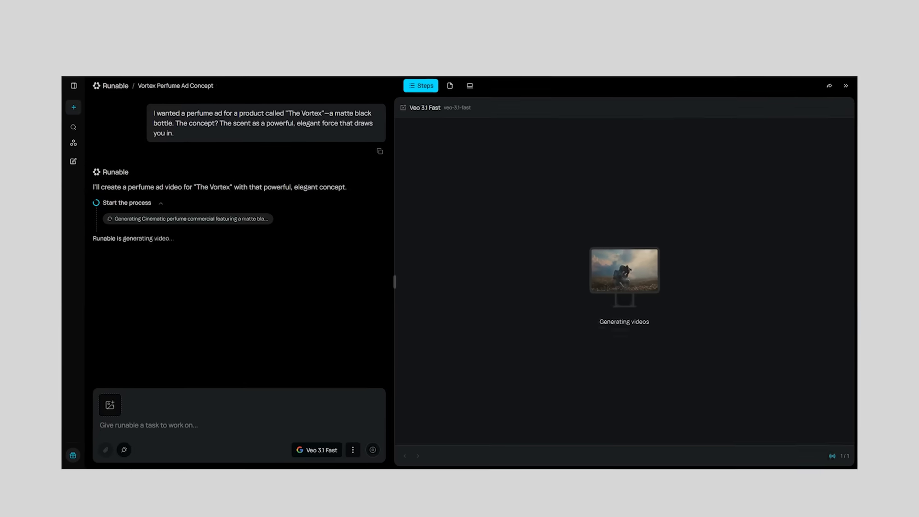